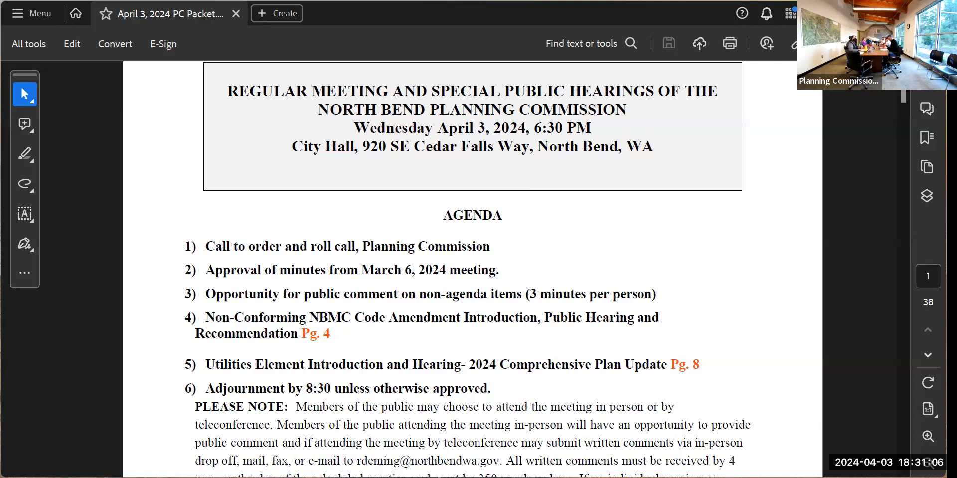
mouse_move(429, 277)
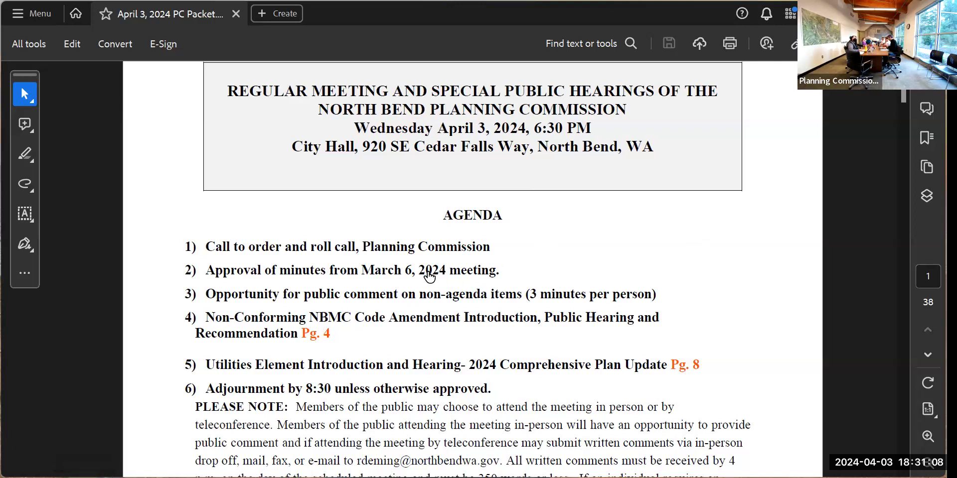
scroll(down, 3)
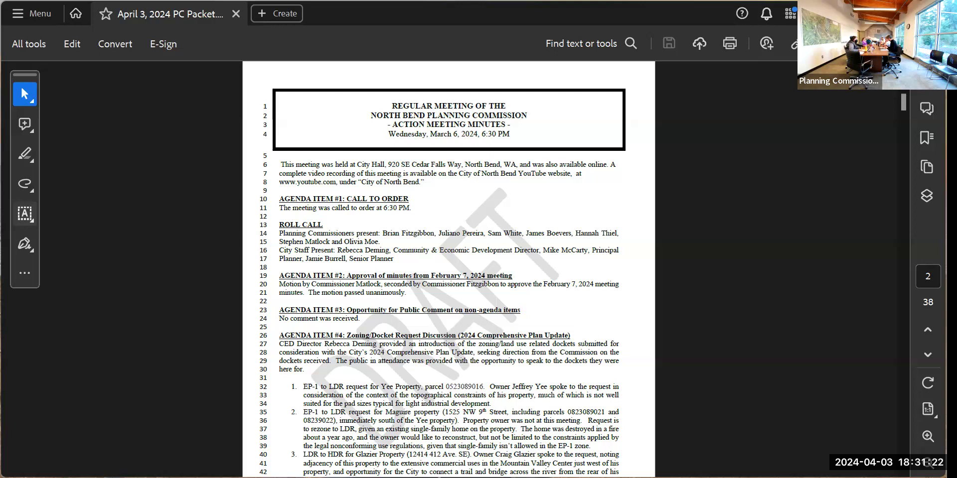
mouse_move(664, 297)
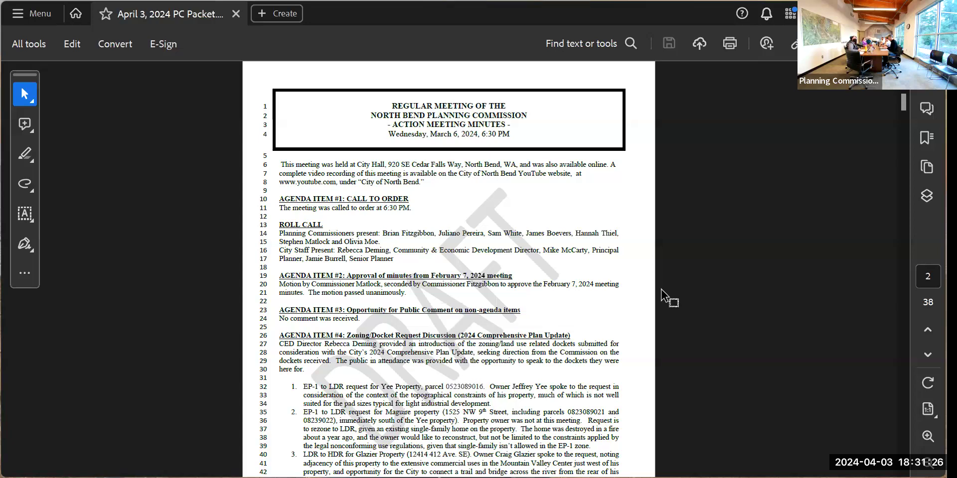
scroll(down, 3)
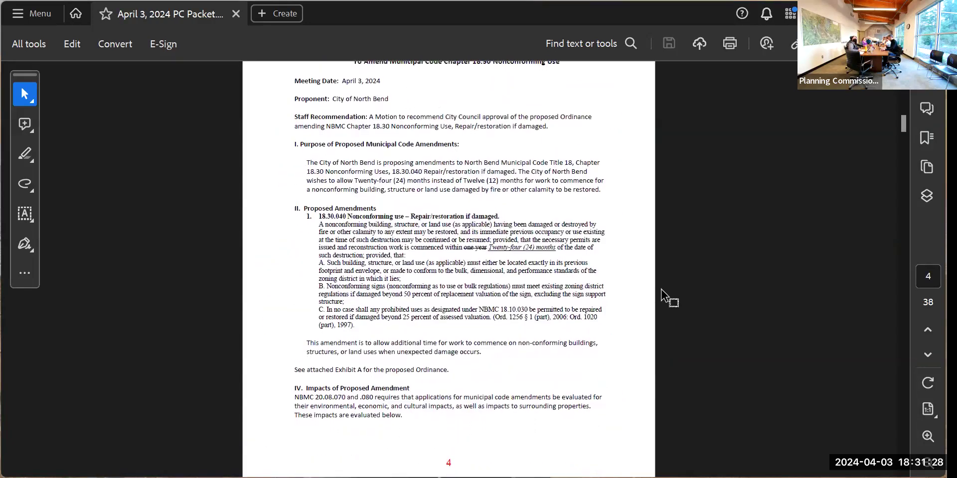
scroll(up, 3)
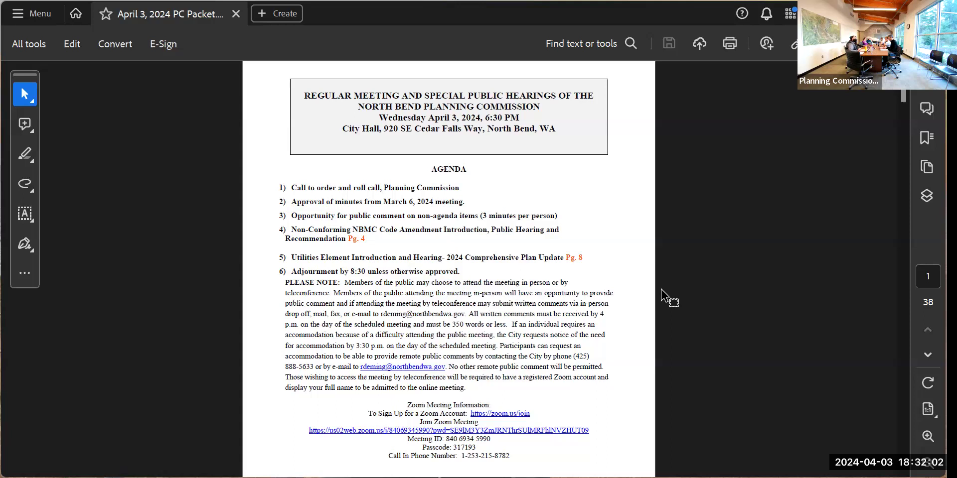
mouse_move(560, 276)
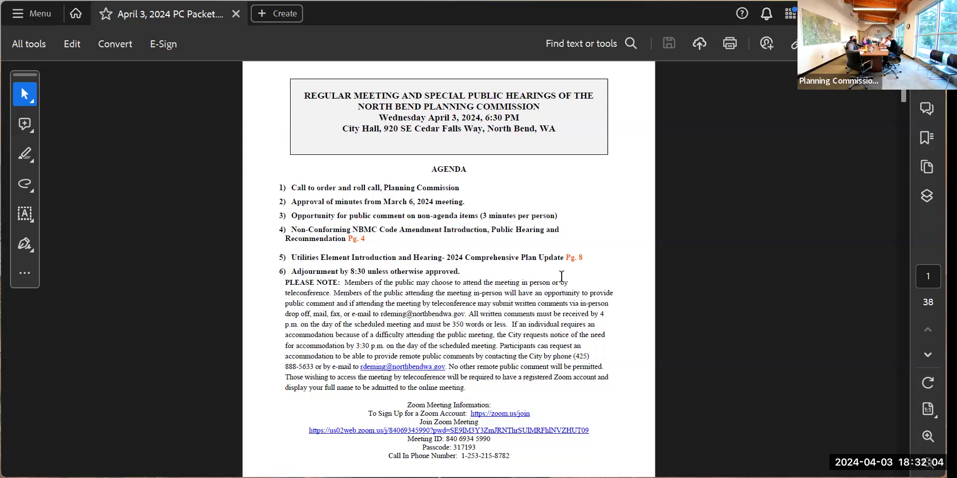
mouse_move(507, 330)
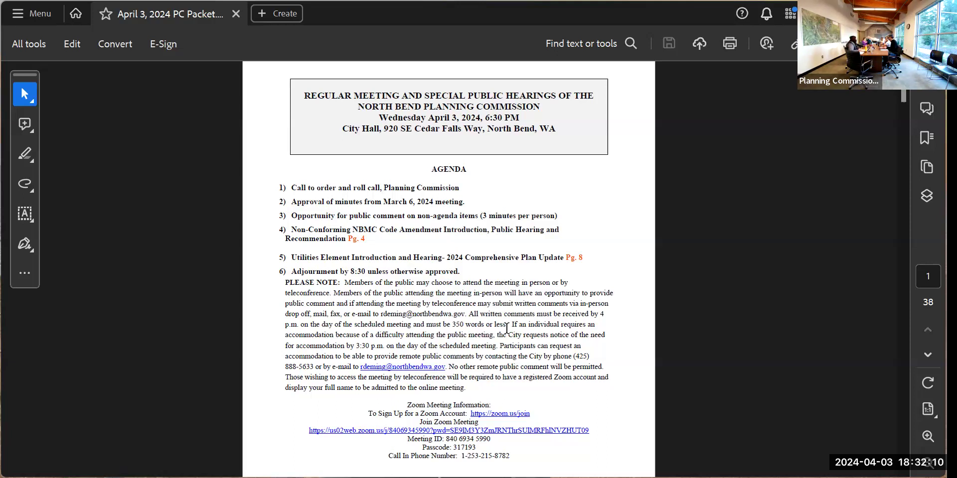
mouse_move(445, 238)
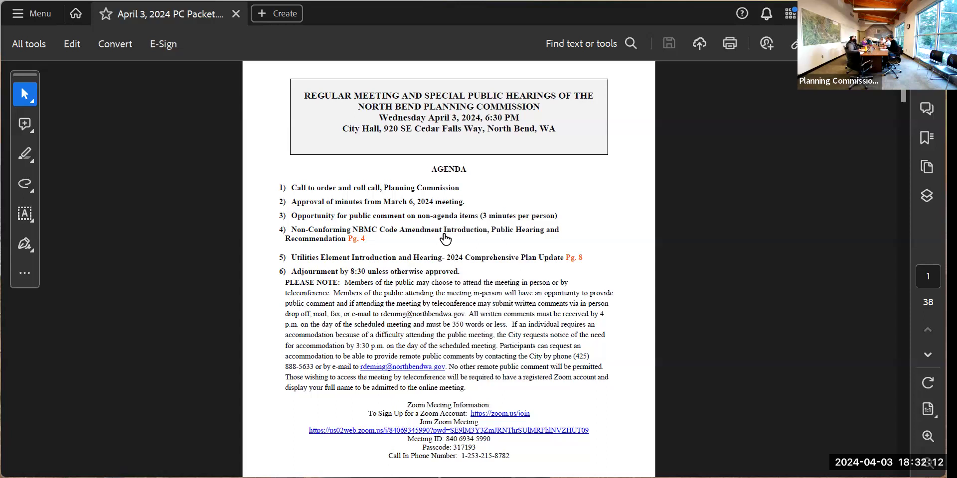
mouse_move(445, 236)
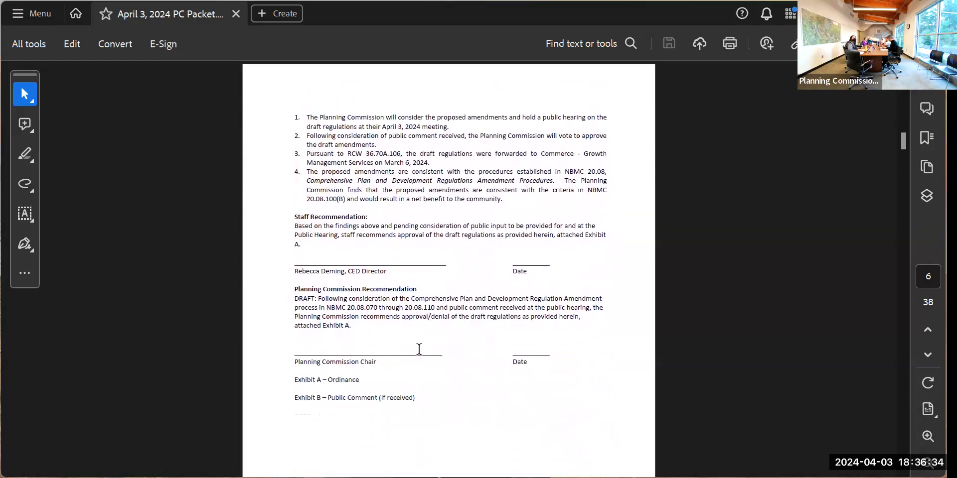
scroll(down, 3)
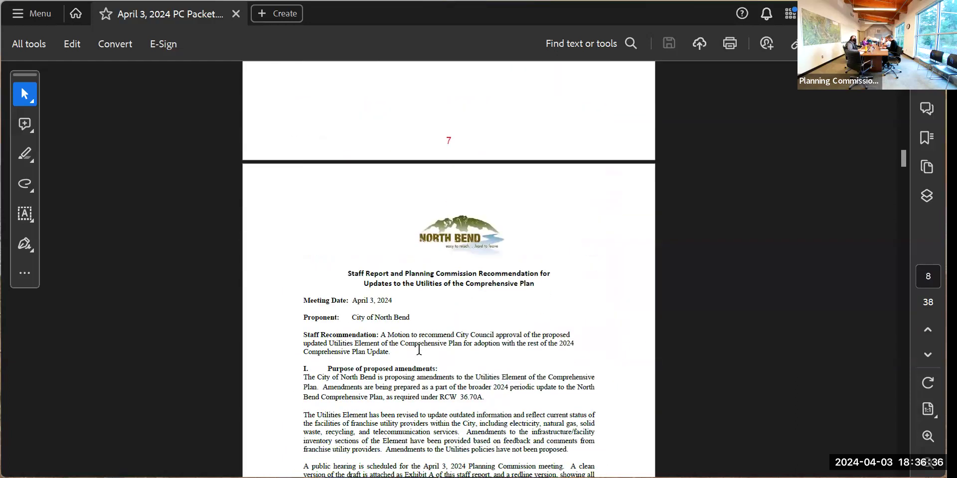
scroll(down, 3)
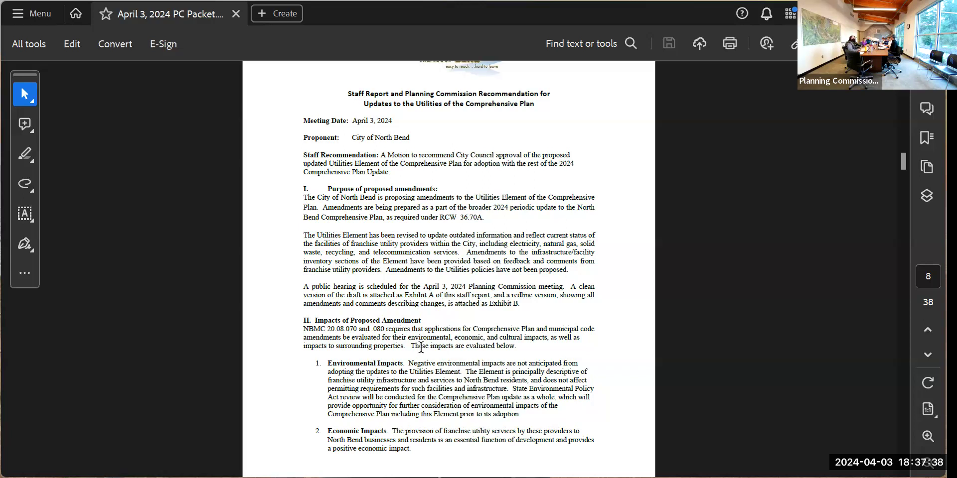
mouse_move(494, 286)
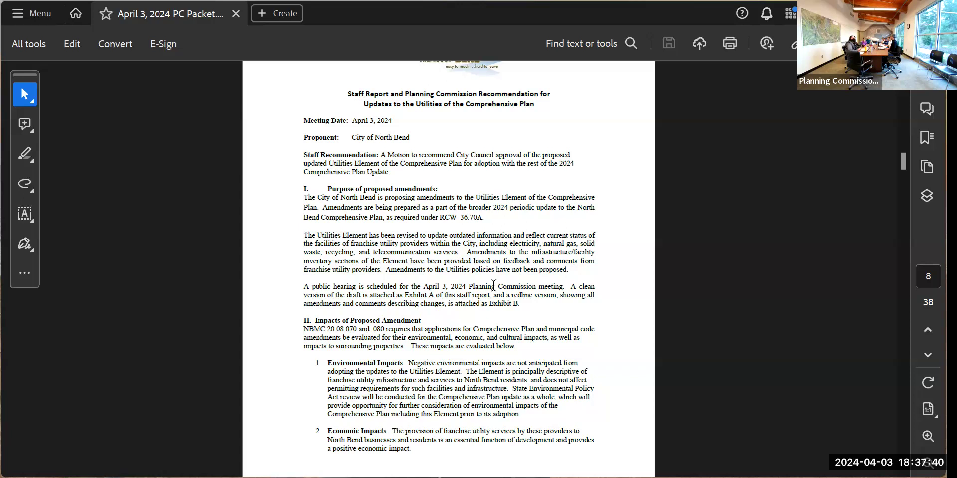